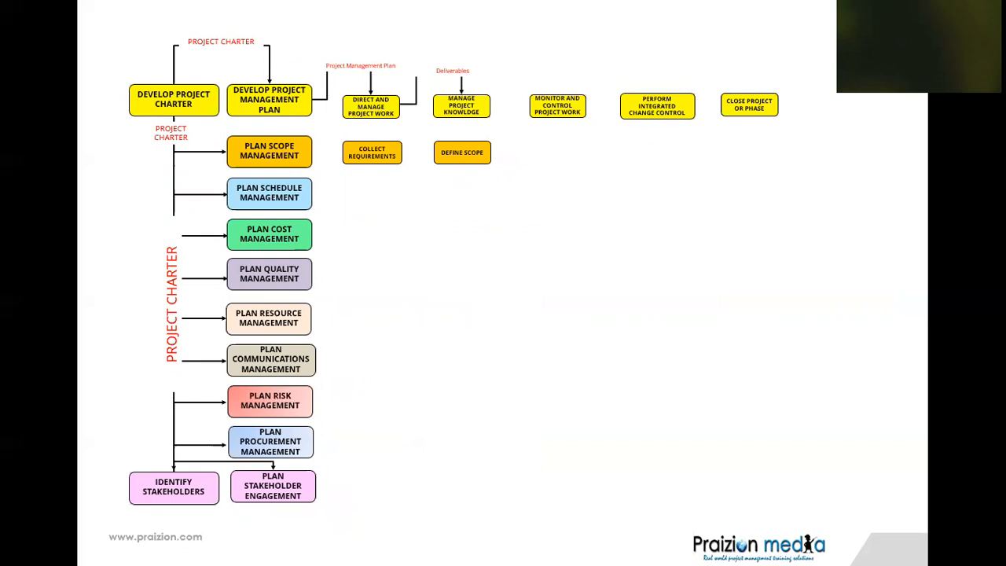
- Write '105' by hand with the pen on the blank right side of the flowchart slide
scroll(up, 3)
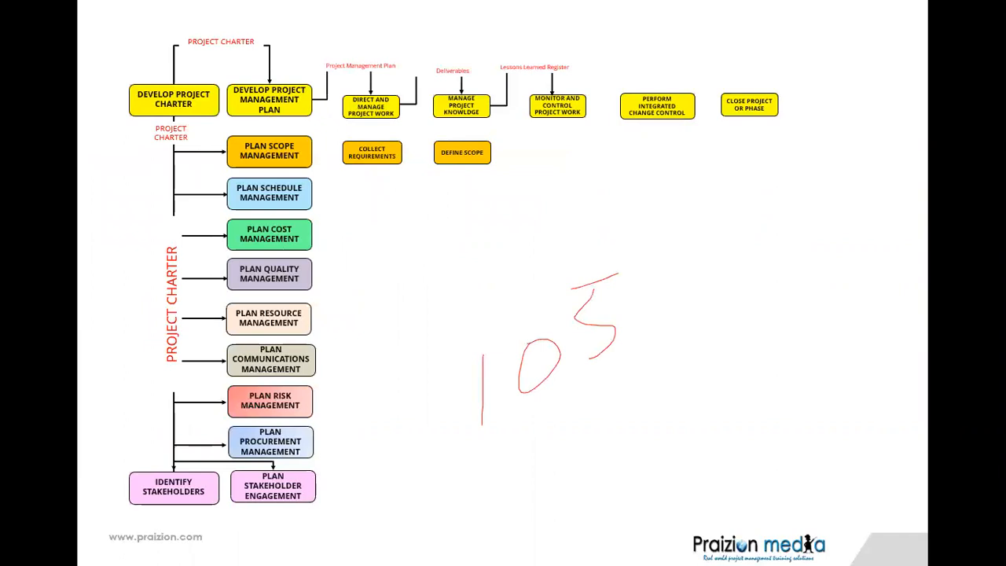
drag(558, 433, 597, 479)
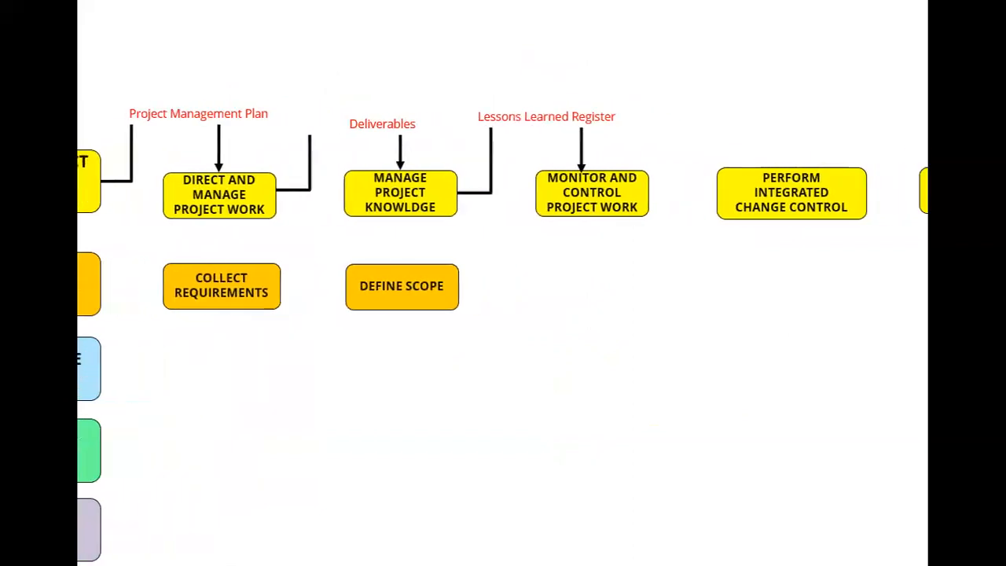
- Scroll the slide right toward Perform Integrated Change Control at the end of the label chain
scroll(right, 3)
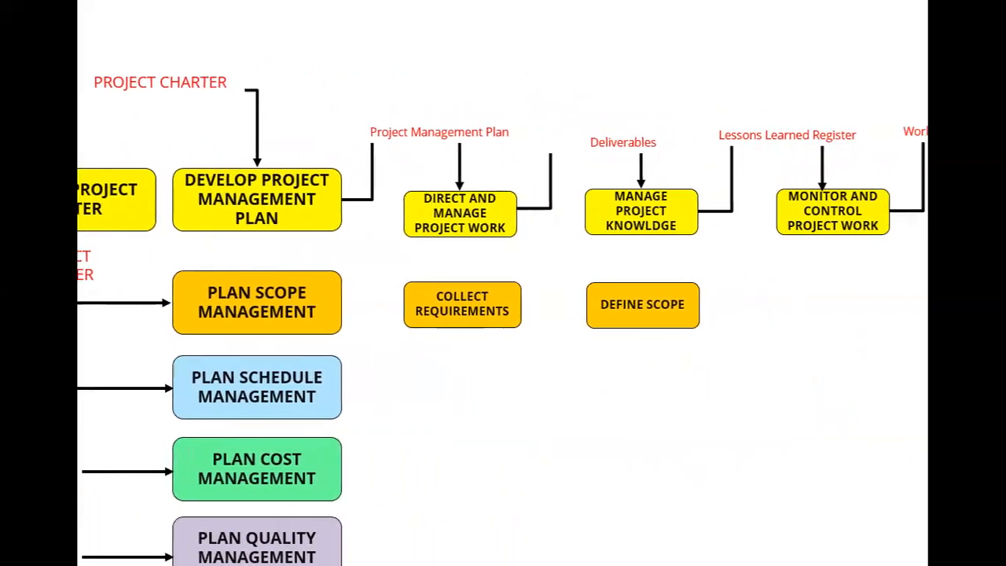
- Scroll right to show Perform Integrated Change Control leading to Close Project or Phase
scroll(right, 3)
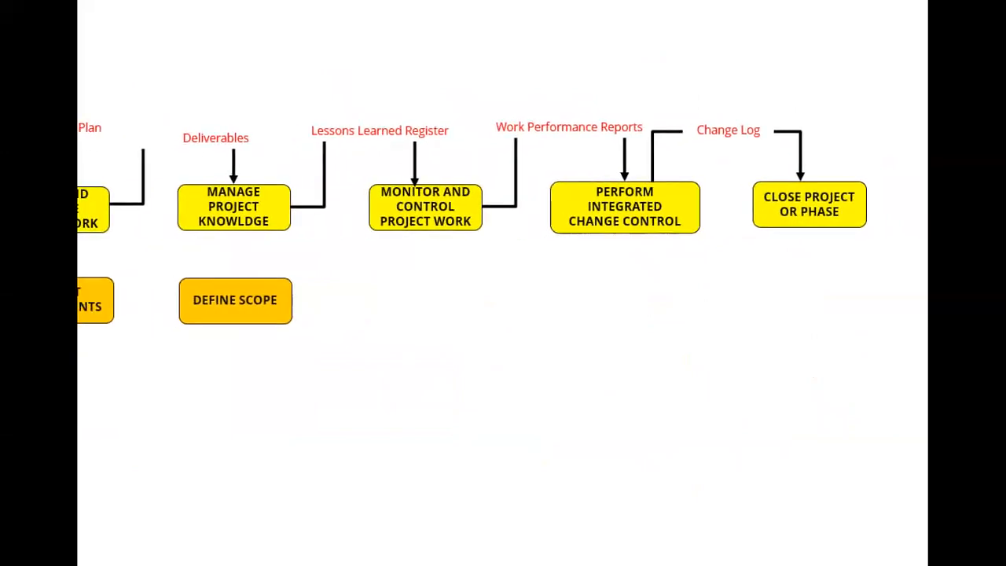